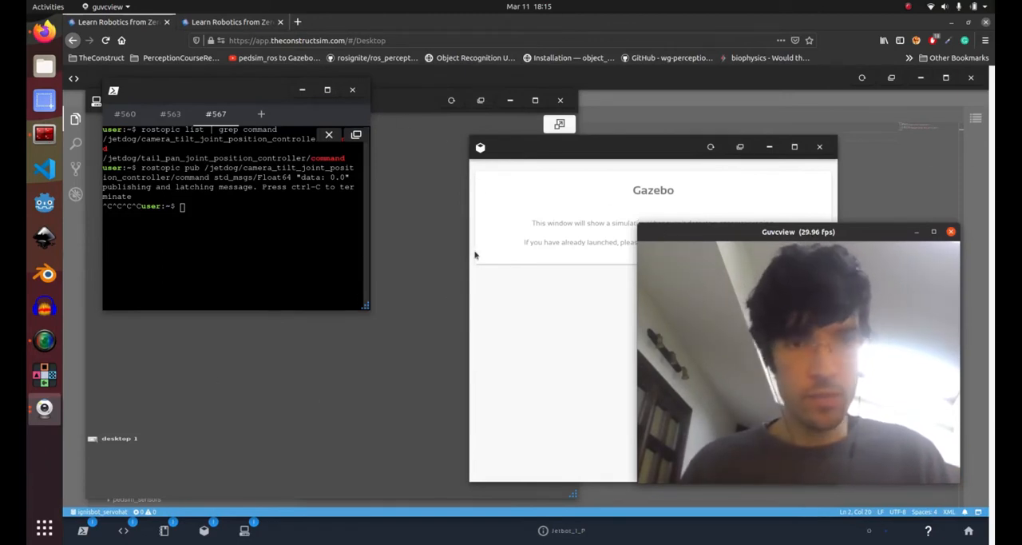
mouse_move(449, 268)
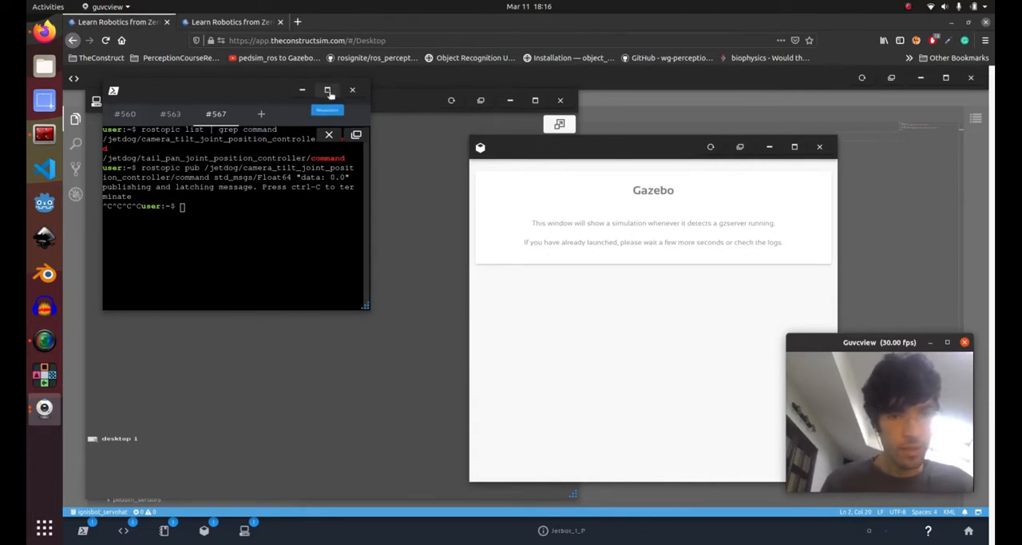
Step: Maximize the terminal and enter 'roslaunch jetdog_examples pedestrians_1.launch'
click(329, 89)
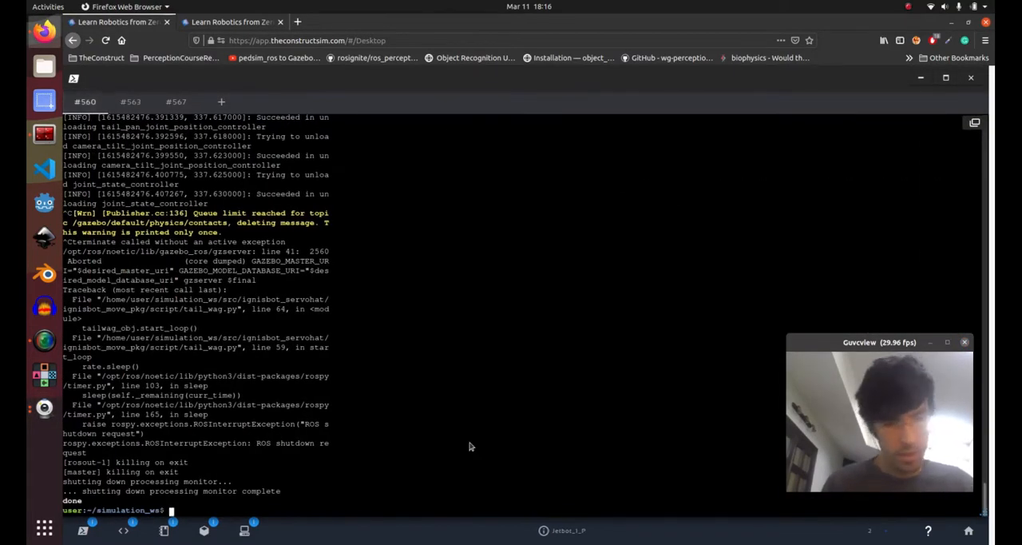
text(roslaunch jetdog_examples pedestrians_1.launch)
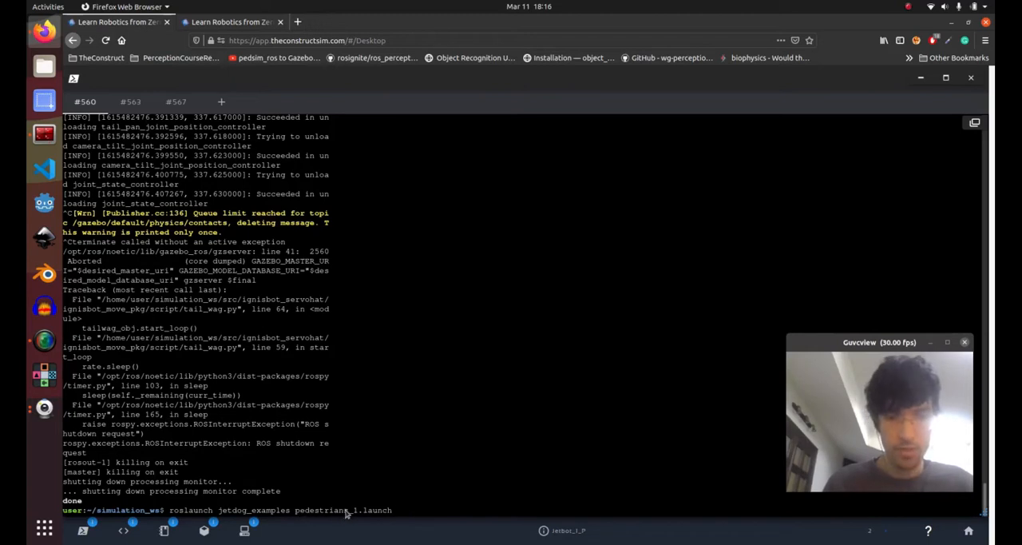
mouse_move(470, 348)
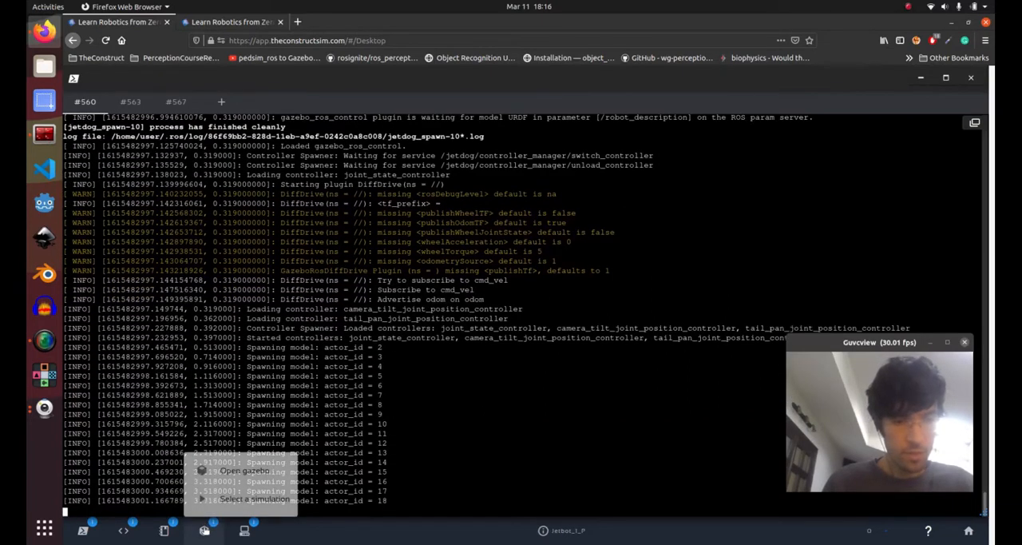
Step: Scroll and drag the view to bring up RViz with the walking pedestrians
scroll(down, 3)
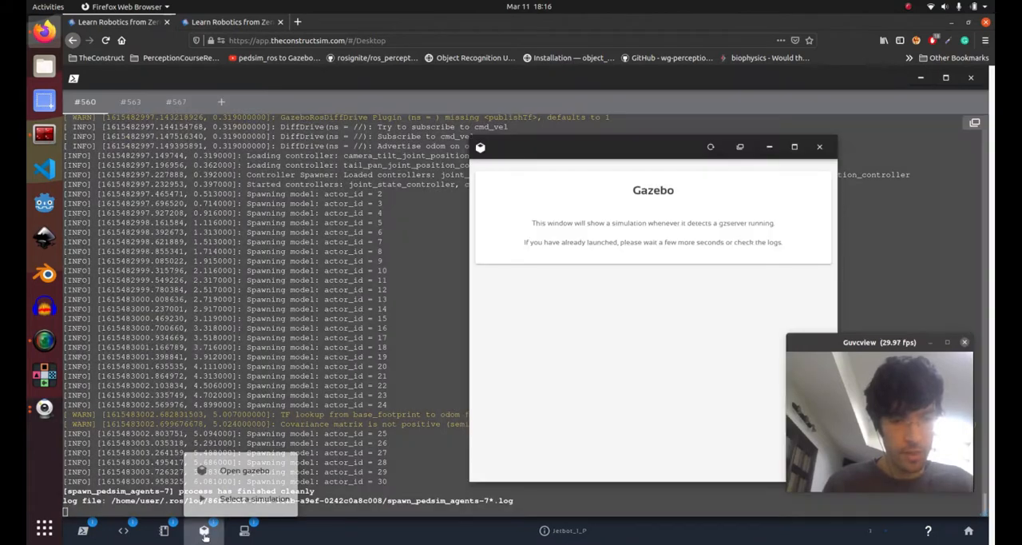
drag(653, 146, 496, 116)
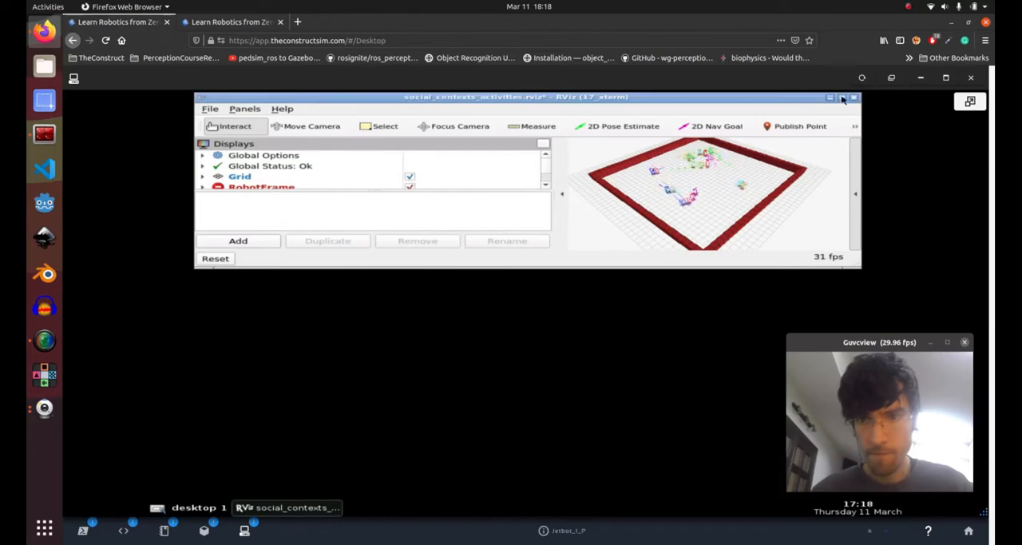
Step: Maximize RViz, close Gazebo, collapse Tracking-Visuals, and start adding a display
click(842, 99)
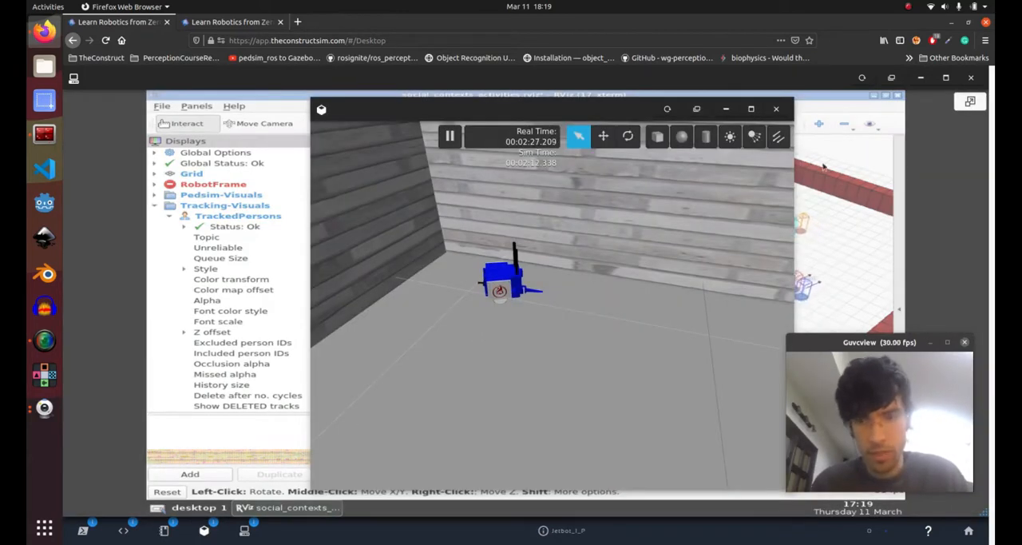
click(774, 108)
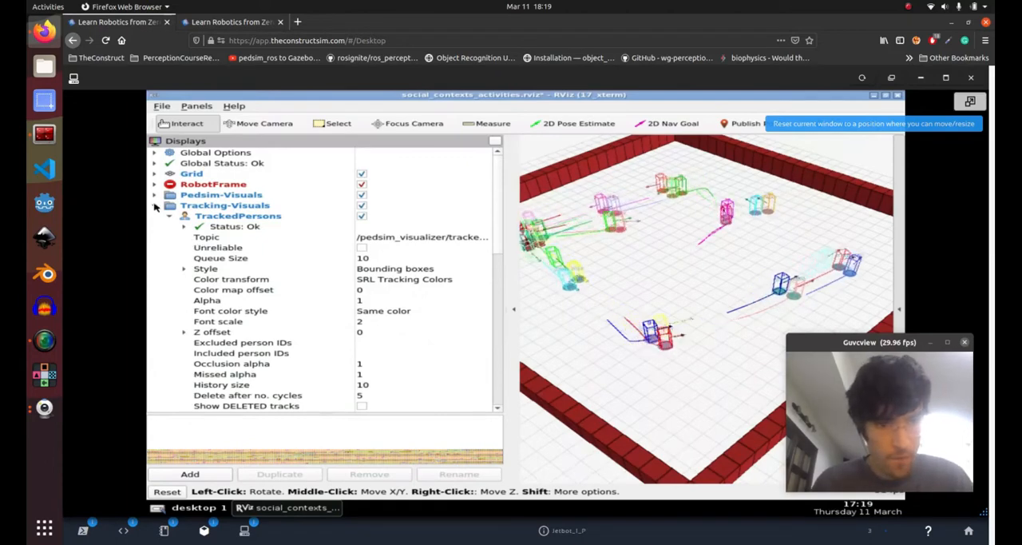
click(154, 206)
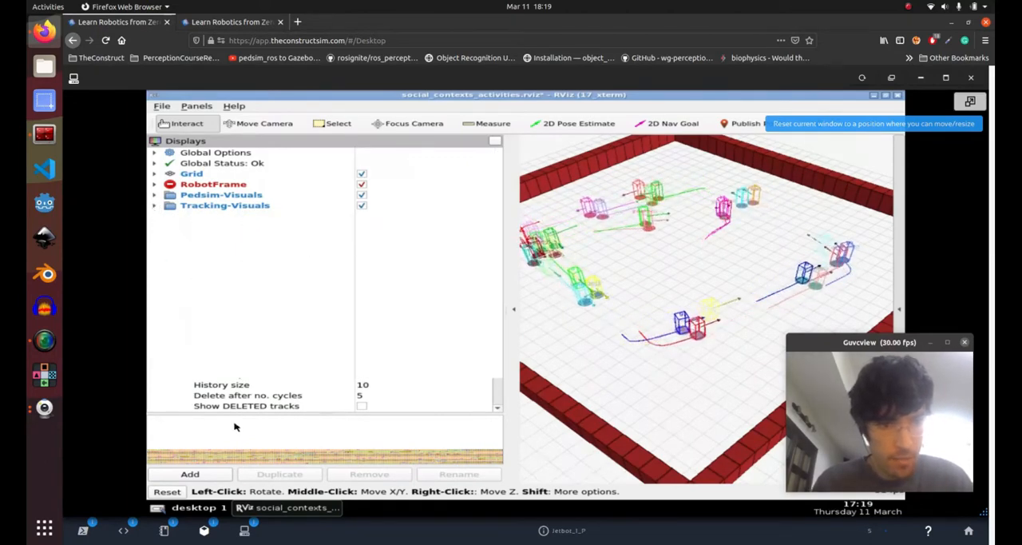
click(192, 474)
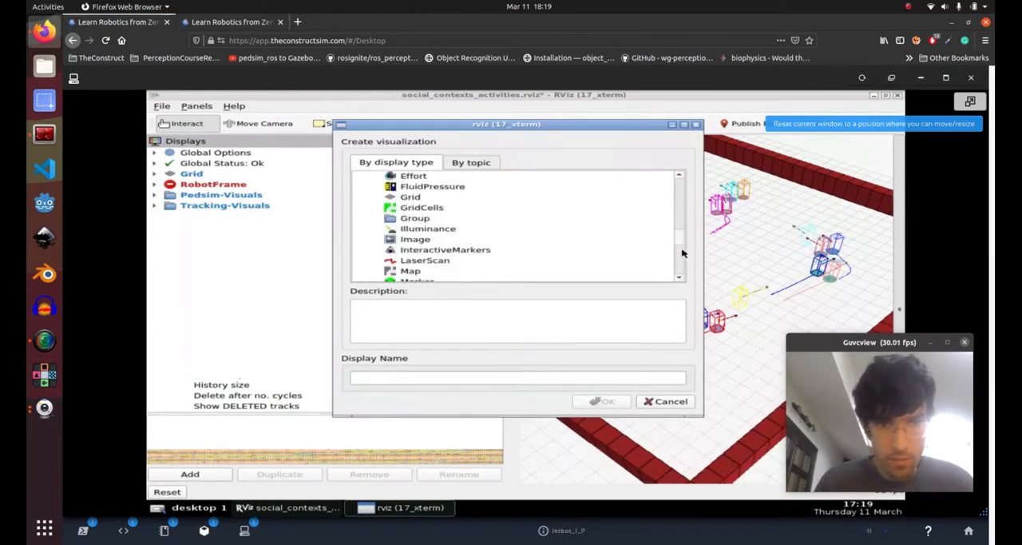
Step: Add an Image display and expand its settings for the /jetdog/cam/image_raw topic
scroll(down, 3)
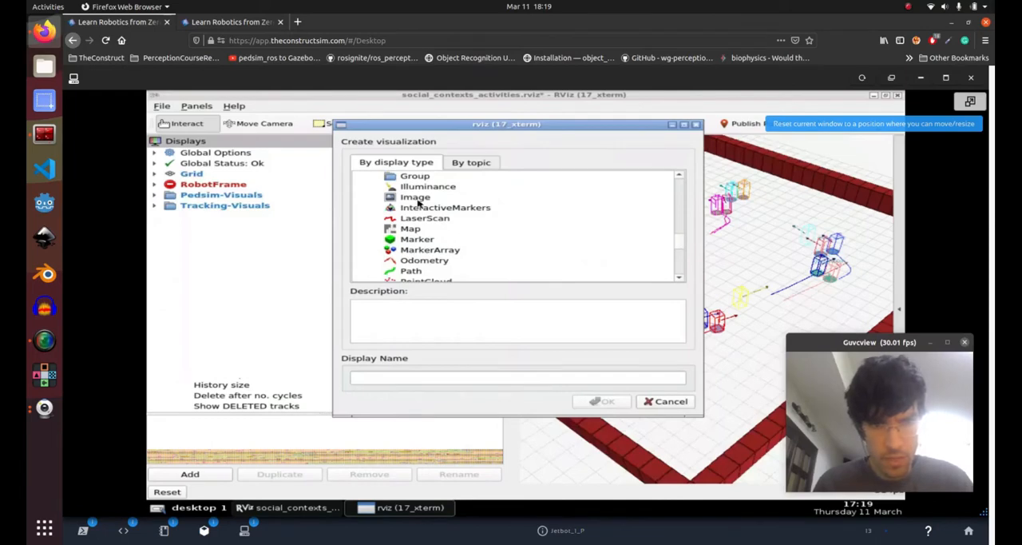
click(601, 401)
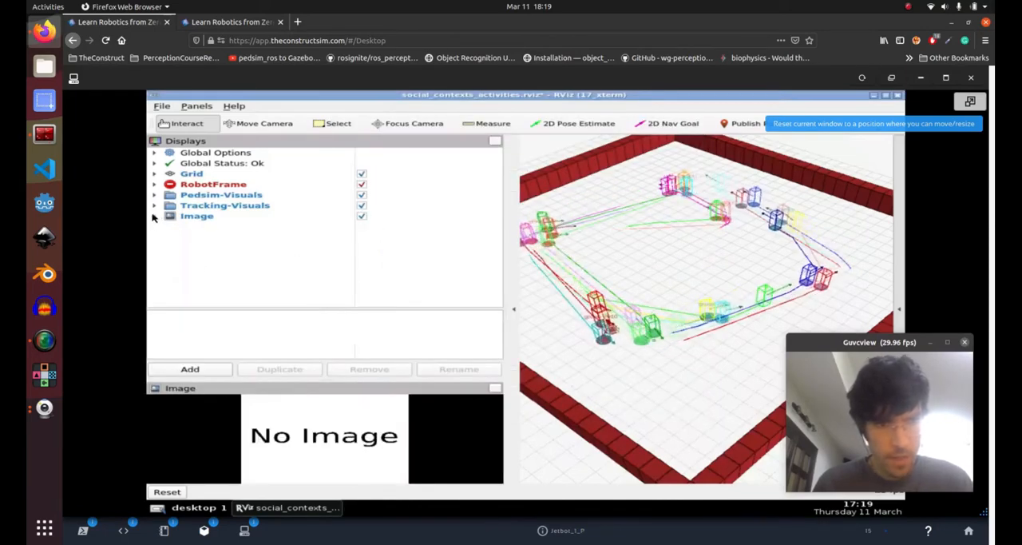
click(153, 216)
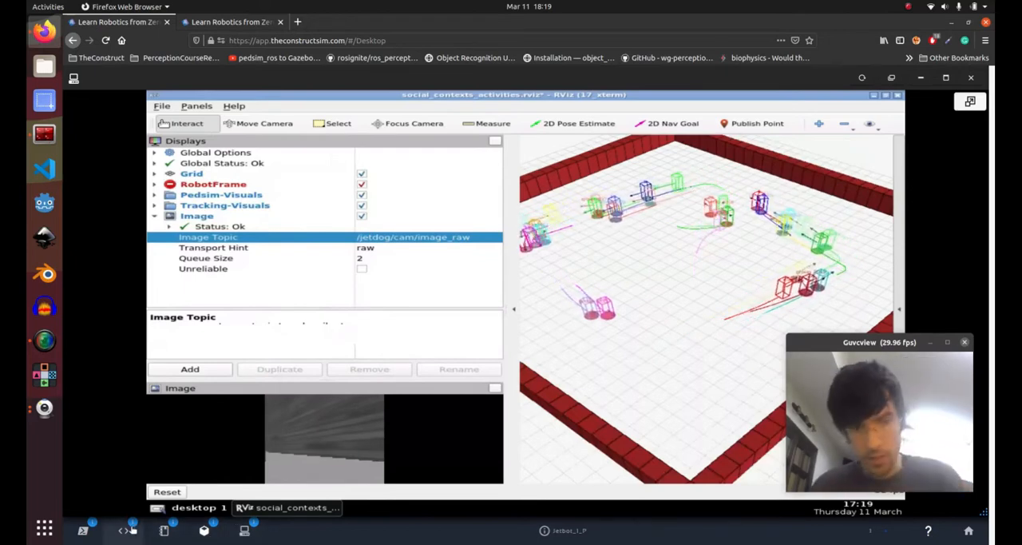
Step: Publish Float64 0.0 to the camera tilt joint position controller command topic
click(121, 530)
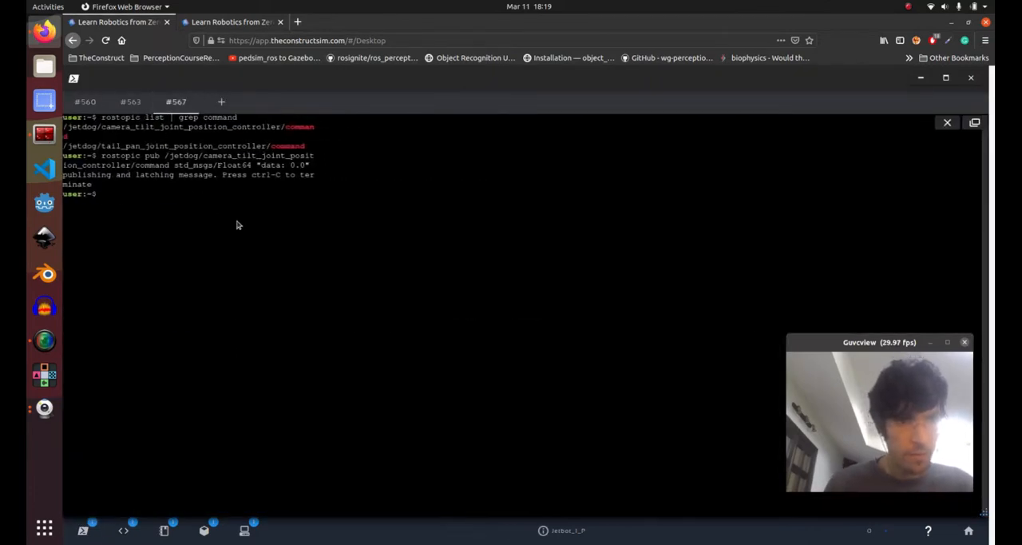
text(rostopic pub /jetdog/camera_tilt_joint_position_controller/command std_msgs/Float64 "data: 0.0")
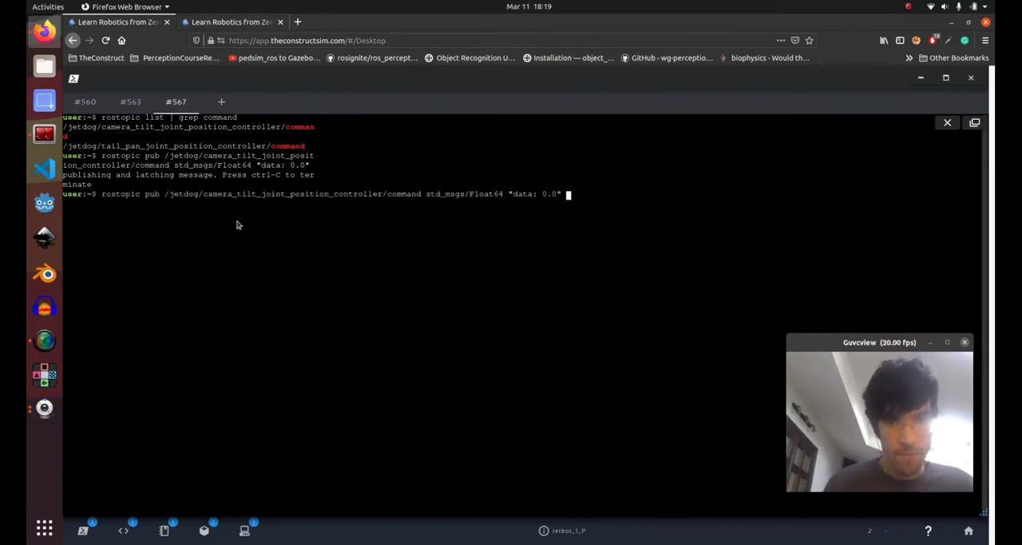
mouse_move(164, 197)
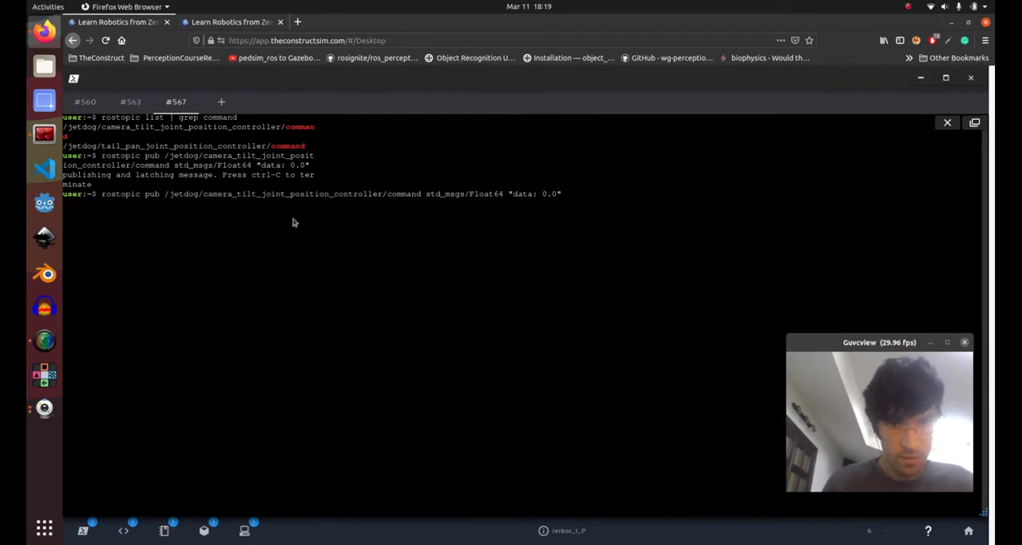
key(Return)
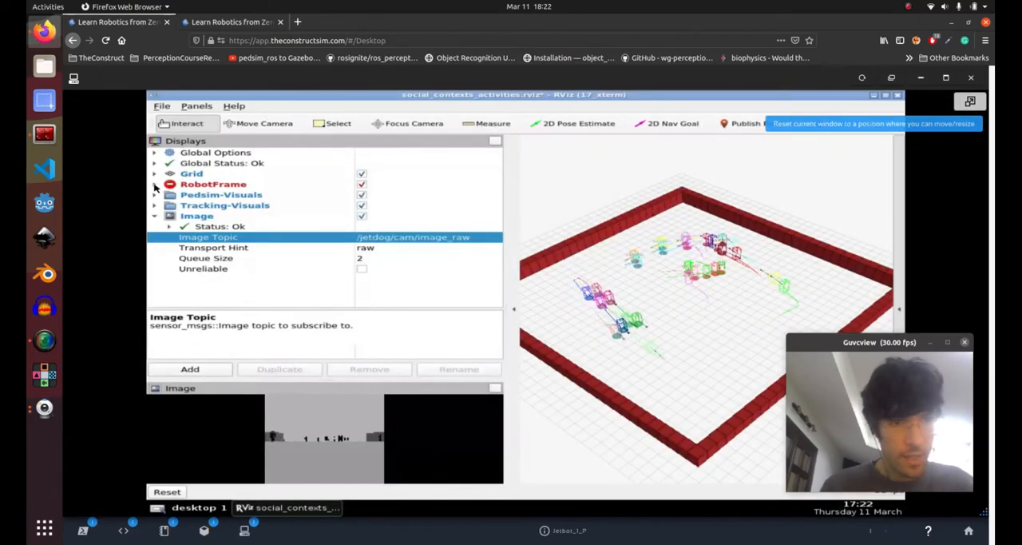
Step: Expand RobotFrame and set its Reference Frame to skeleton_1
click(154, 183)
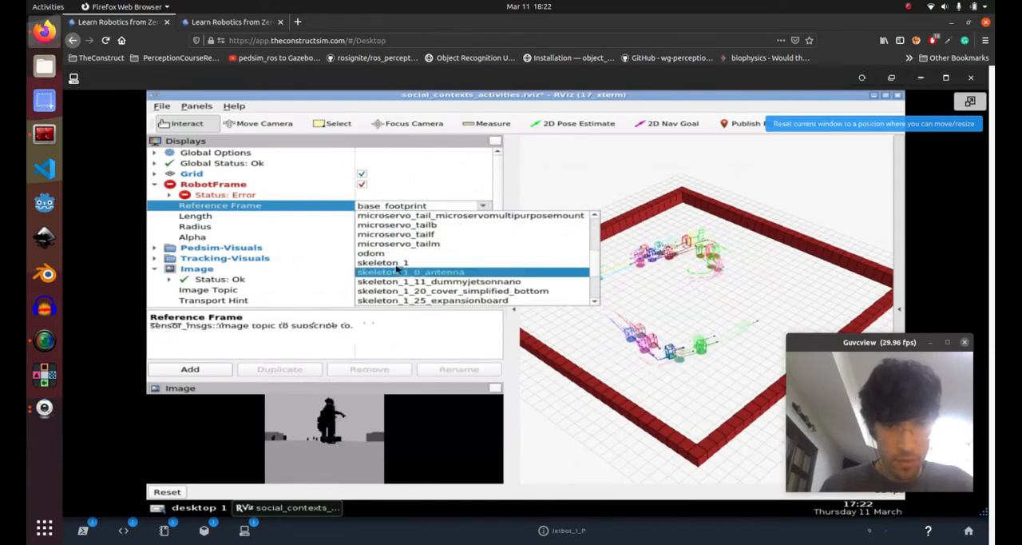
click(383, 262)
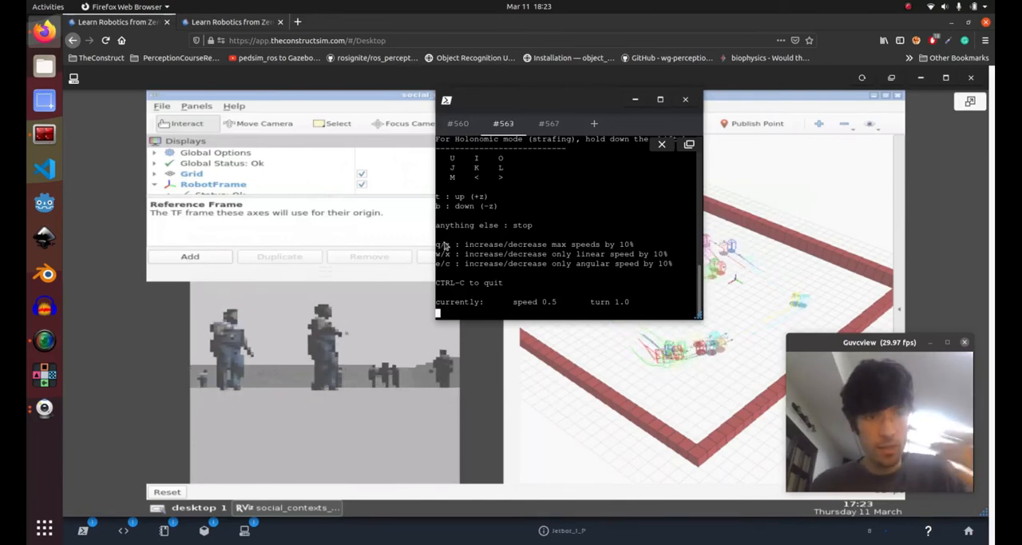
Step: Open the simulation launch options from the Gazebo icon in the bottom bar
click(205, 528)
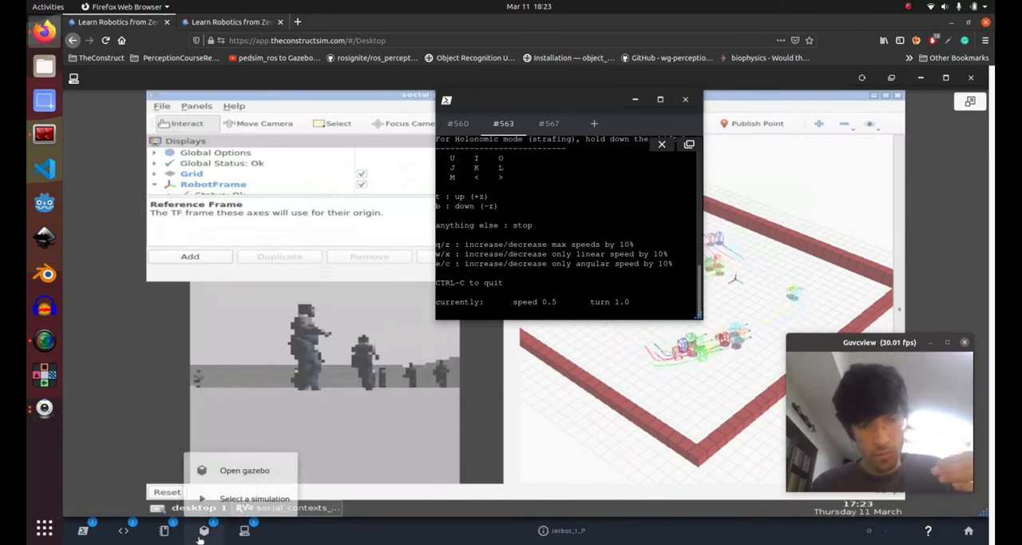